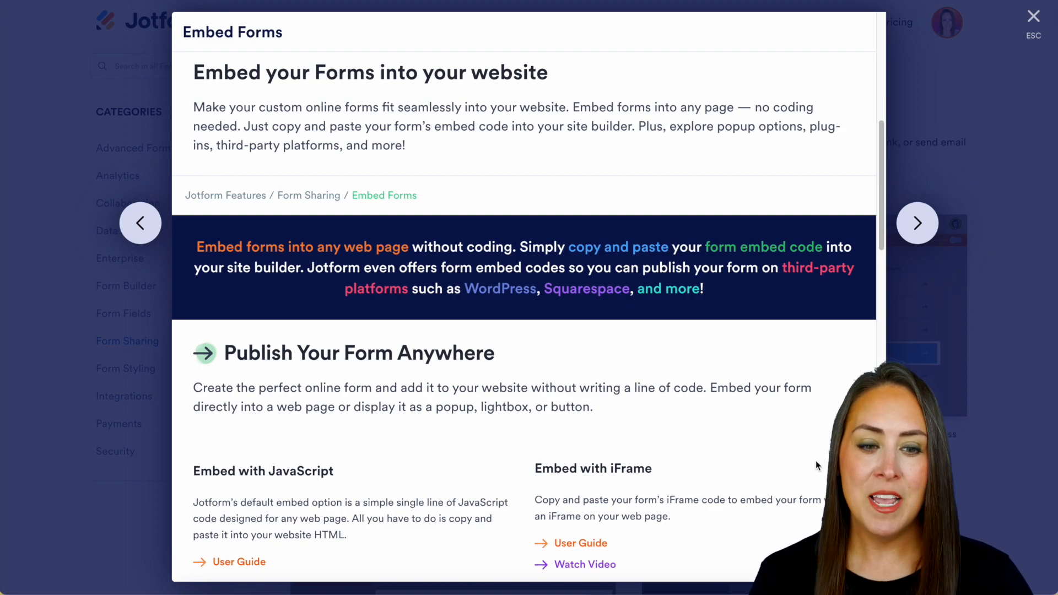
Step: Review the Embed Forms overview's embed options, then close it to reach My Forms
{"action": "scroll", "scroll_direction": "down", "scroll_amount": 3}
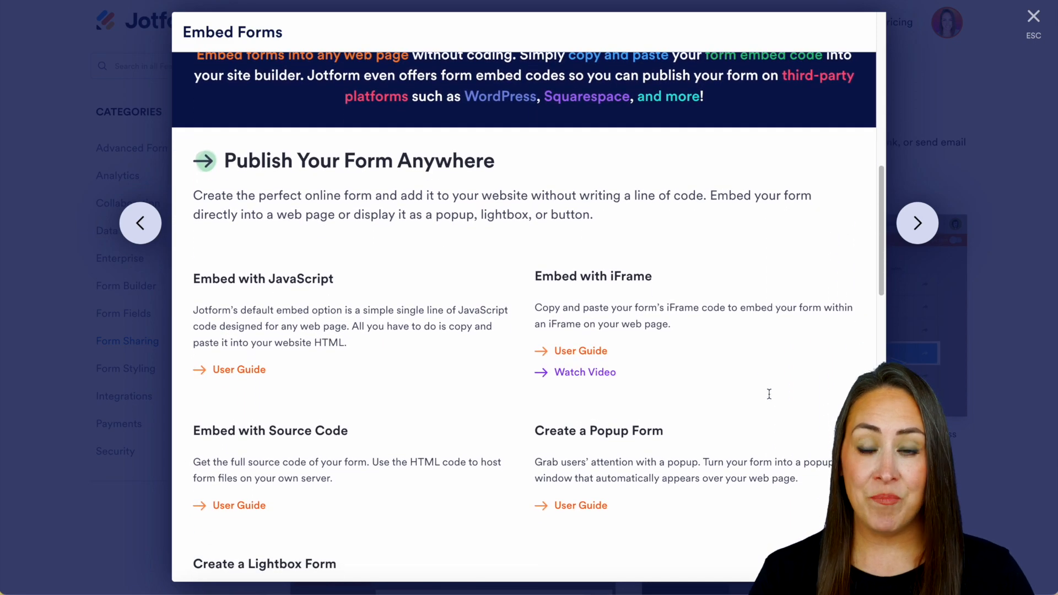
{"action": "scroll", "scroll_direction": "down", "scroll_amount": 3}
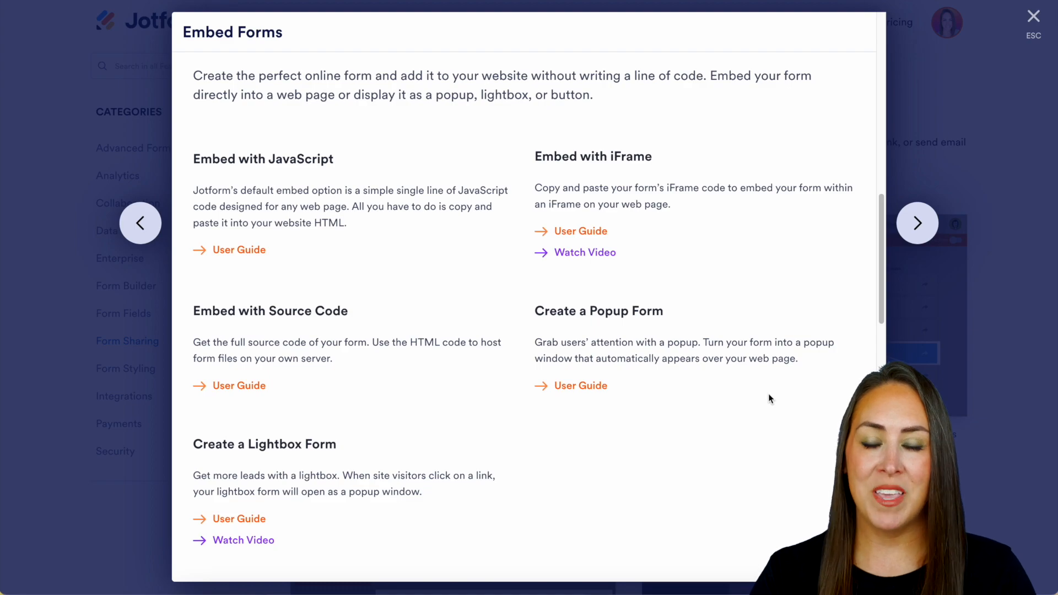
{"action": "left_click", "coordinate": [1033, 15]}
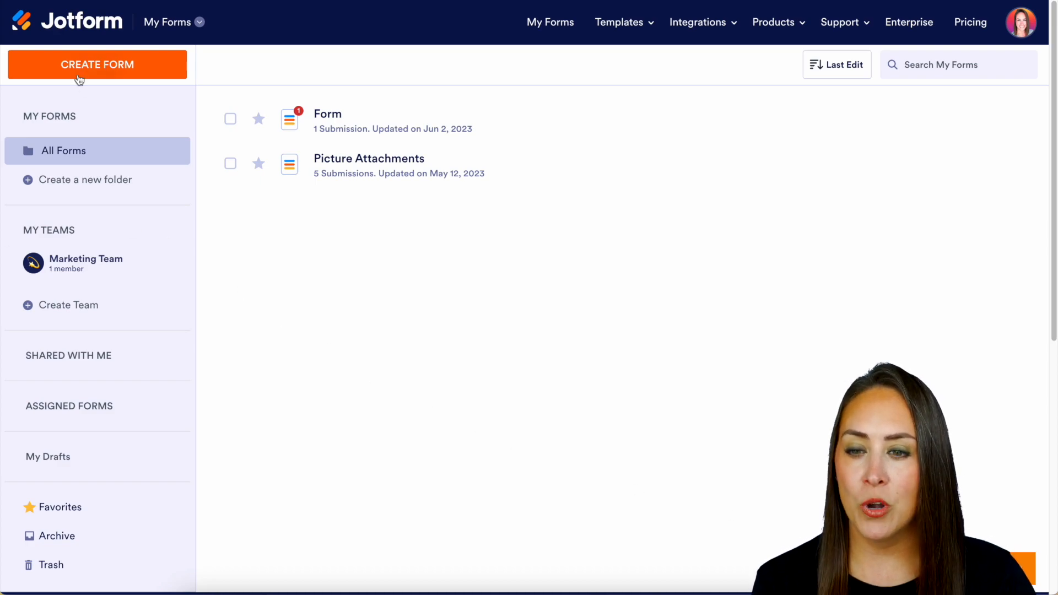
Step: Create a new form from scratch using the Classic Form layout
{"action": "left_click", "coordinate": [97, 65]}
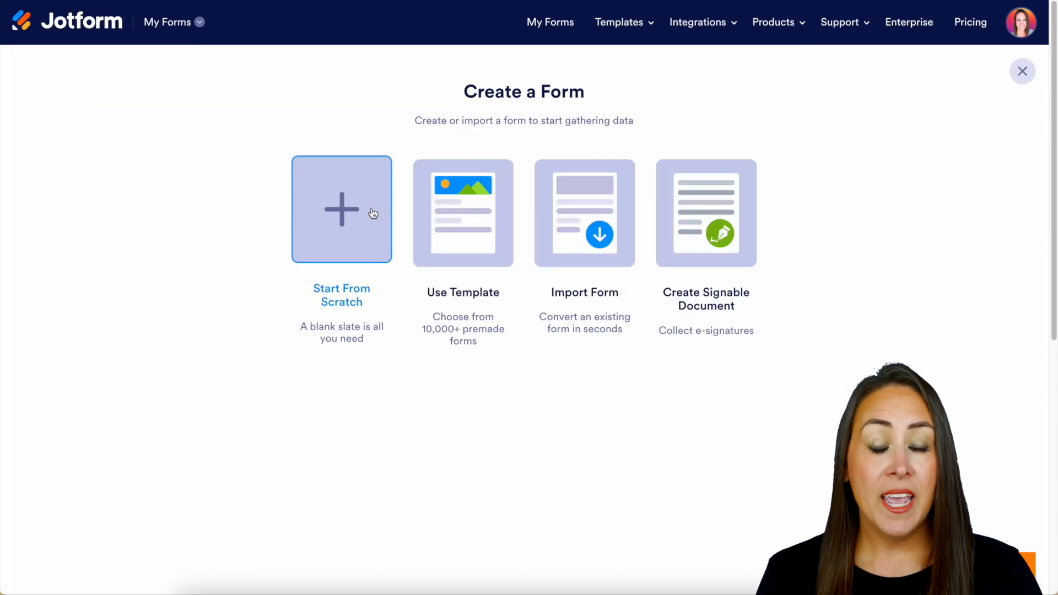
{"action": "left_click", "coordinate": [341, 209]}
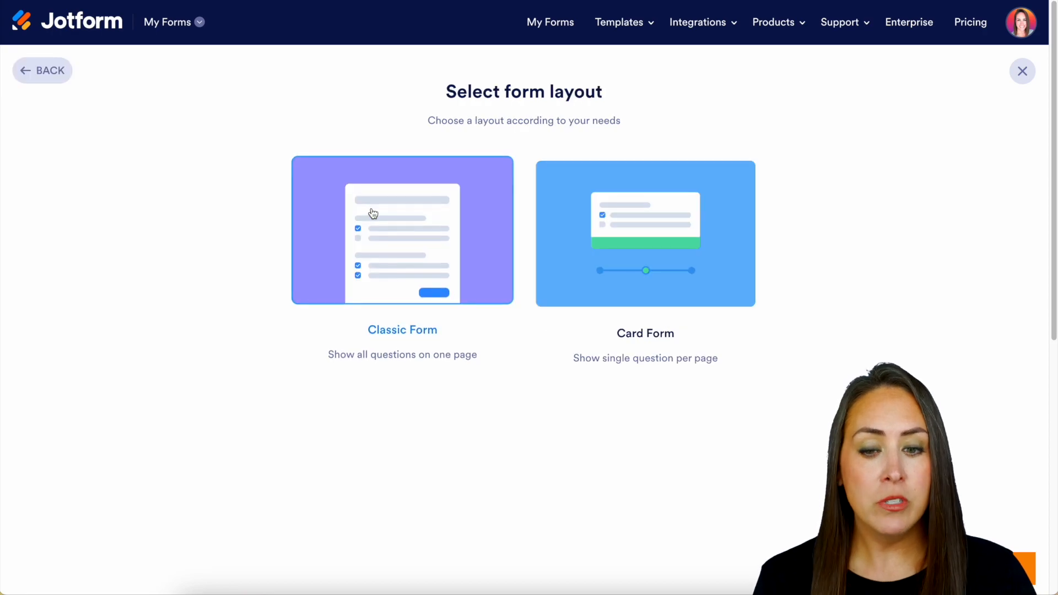
{"action": "left_click", "coordinate": [402, 231]}
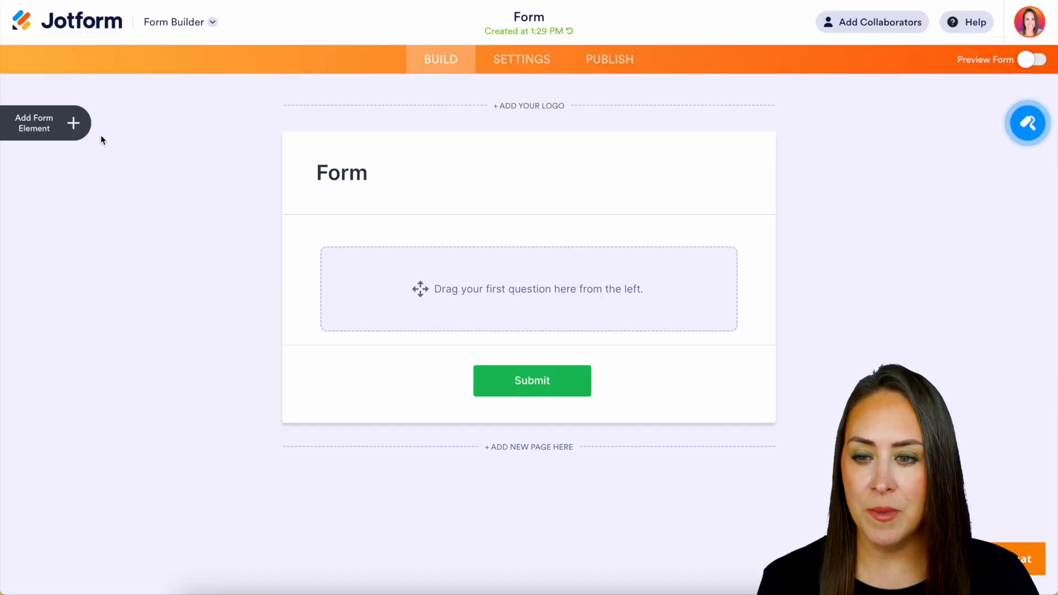
Step: Open the form elements list and browse Basic elements for Full Name, Email and Phone
{"action": "left_click", "coordinate": [45, 123]}
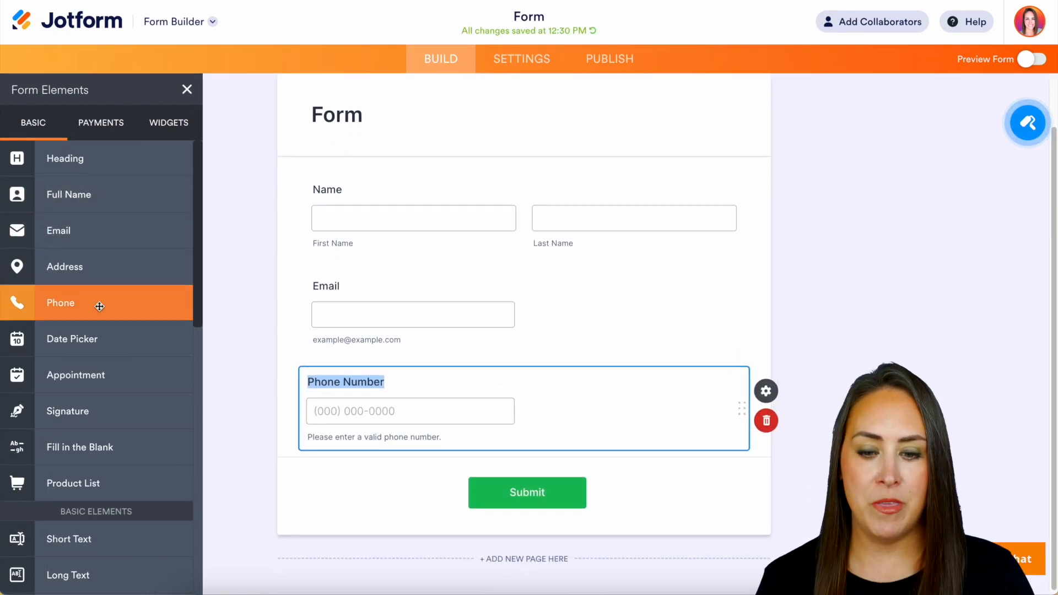
{"action": "scroll", "scroll_direction": "down", "scroll_amount": 3}
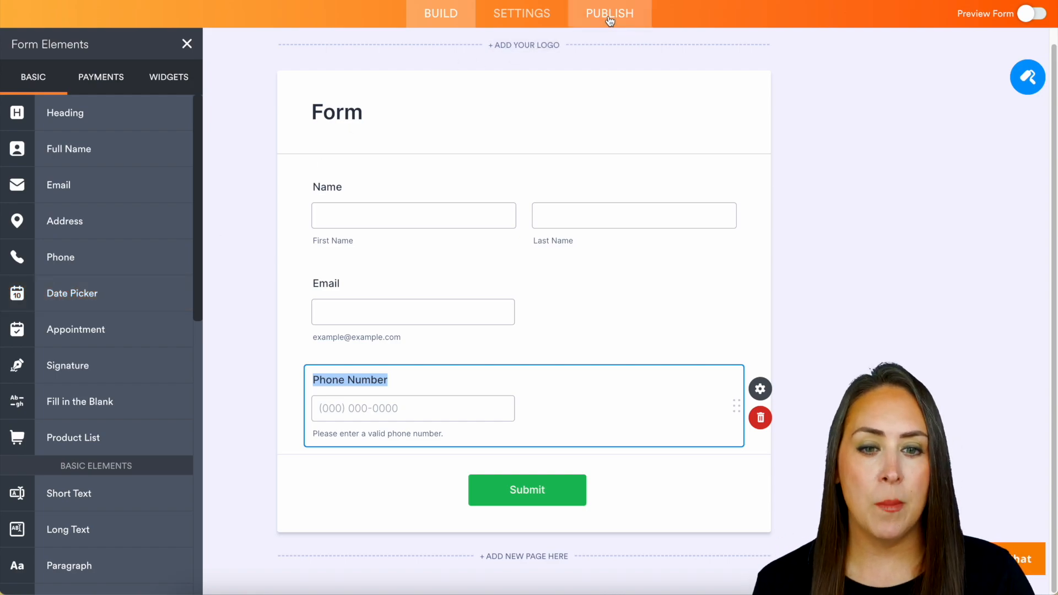
Step: Show the form's JavaScript embed snippet under Publish > Embed
{"action": "left_click", "coordinate": [608, 12]}
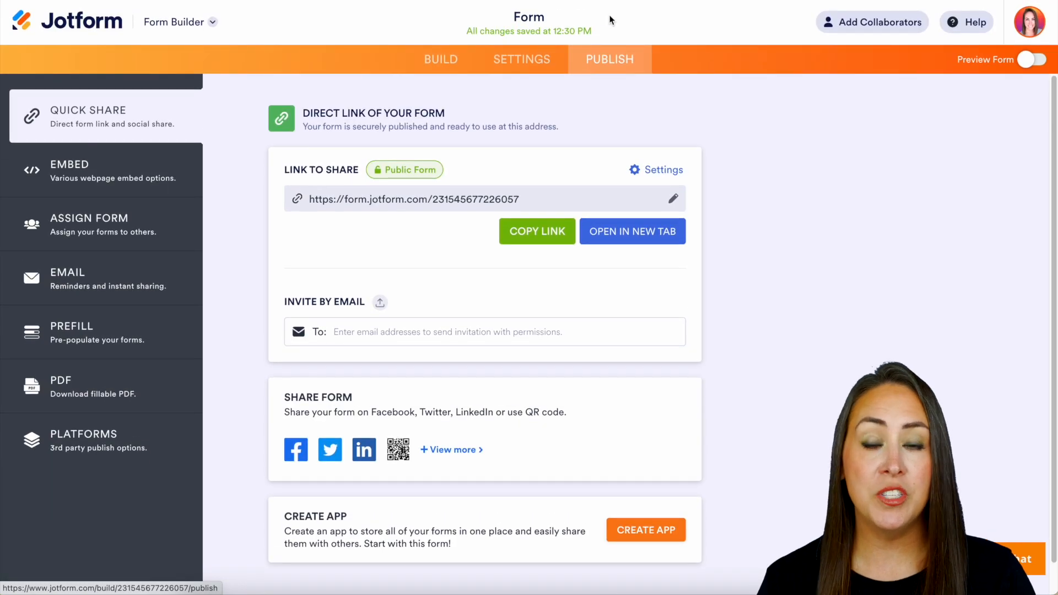
{"action": "left_click", "coordinate": [69, 170]}
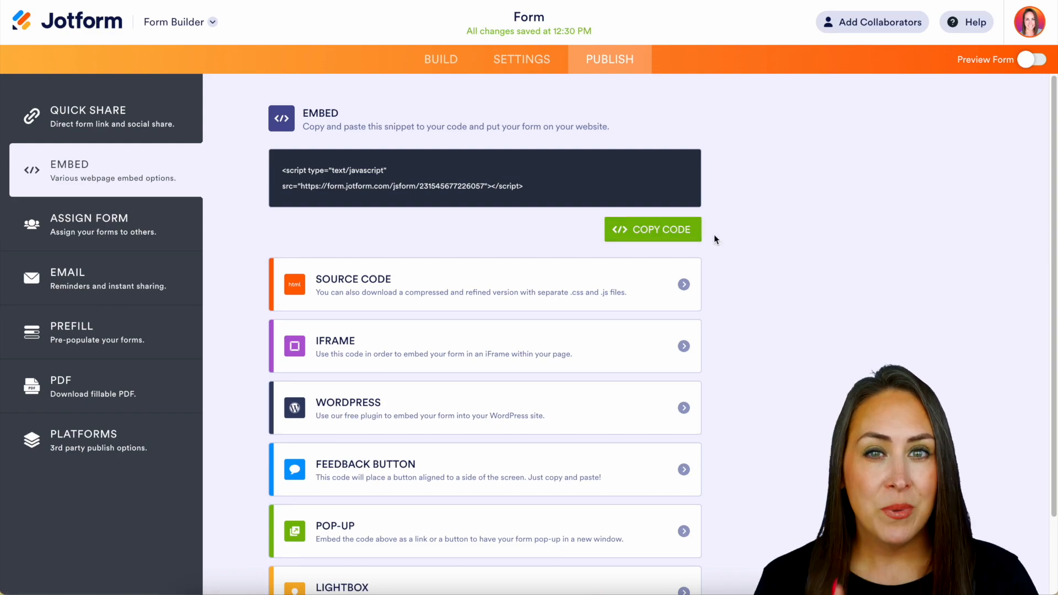
{"action": "scroll", "scroll_direction": "down", "scroll_amount": 3}
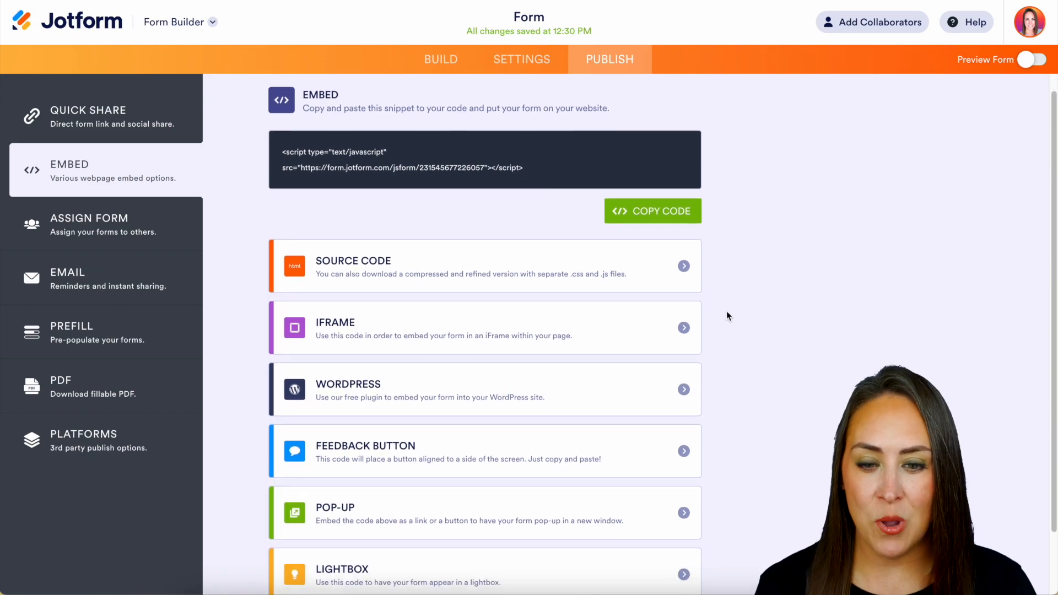
{"action": "scroll", "scroll_direction": "down", "scroll_amount": 3}
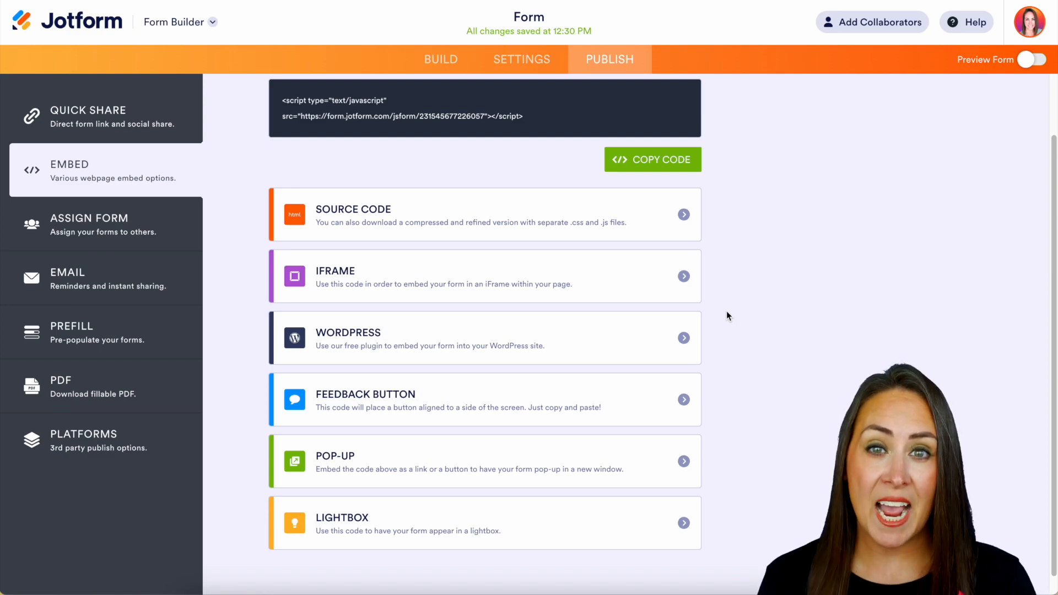
{"action": "left_click", "coordinate": [484, 276]}
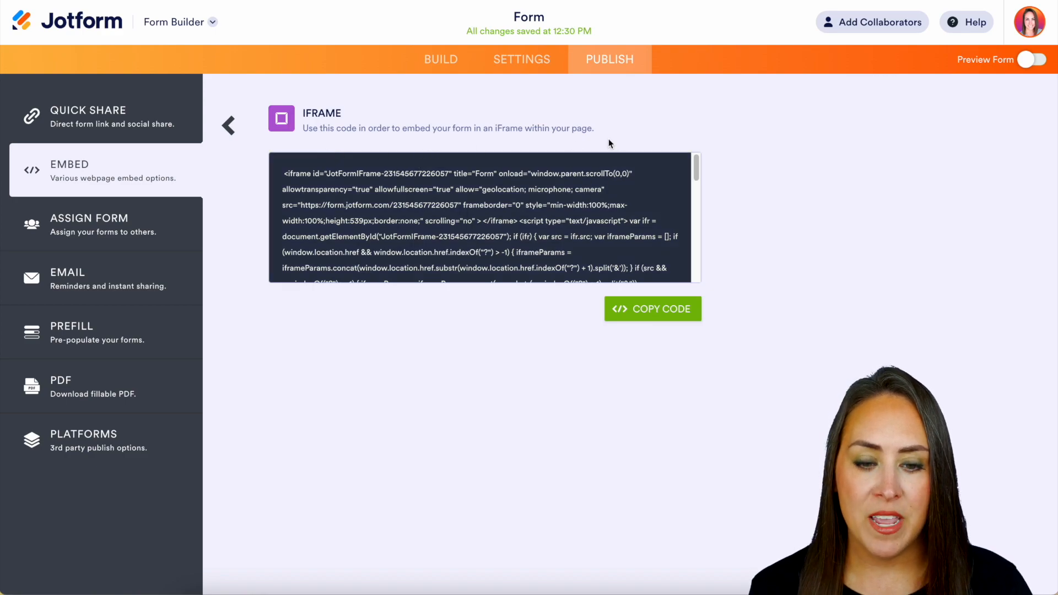
{"action": "left_click", "coordinate": [652, 309]}
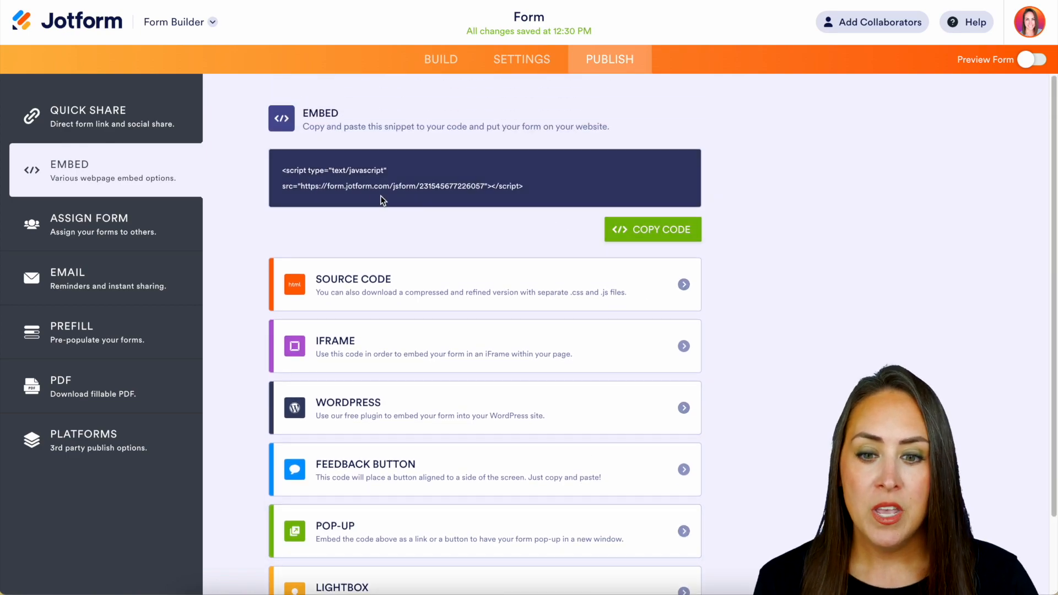
Step: Copy Jotform's JavaScript embed code and add an Embed HTML element in Wix
{"action": "left_click", "coordinate": [652, 230]}
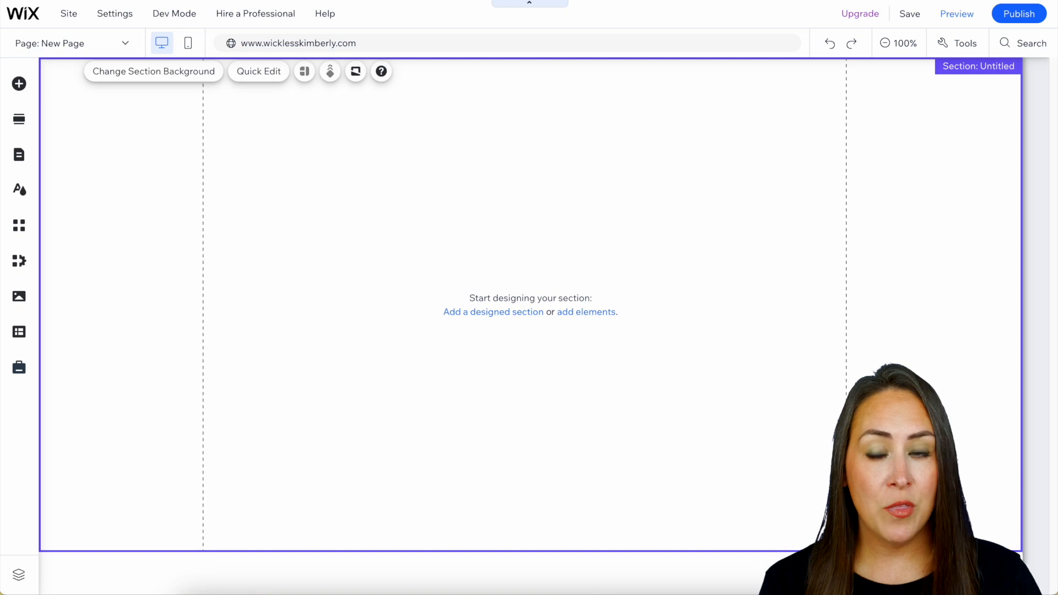
{"action": "left_click", "coordinate": [19, 84]}
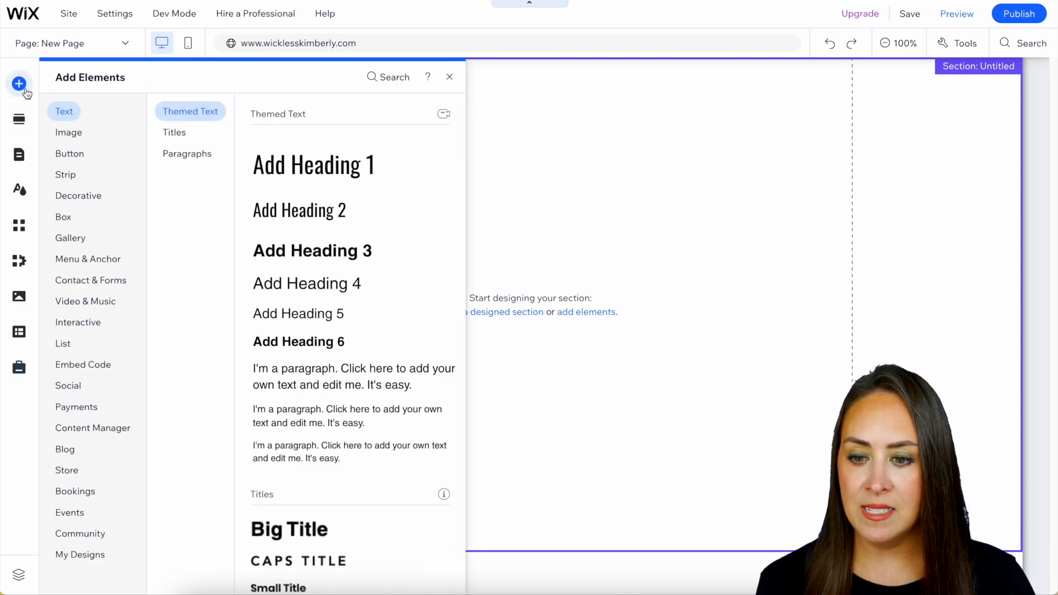
{"action": "left_click", "coordinate": [83, 364]}
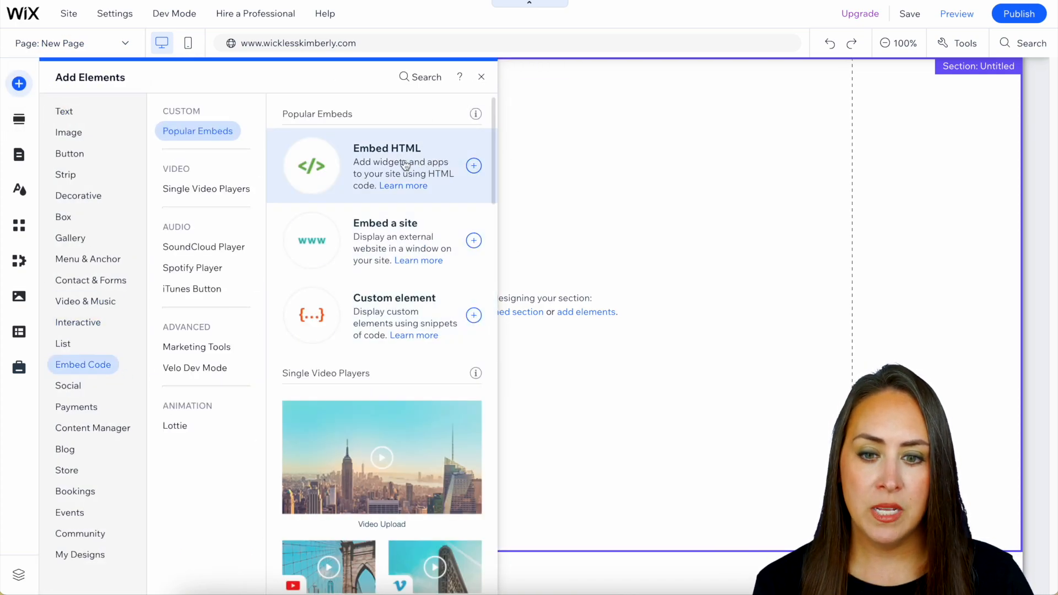
{"action": "left_click", "coordinate": [473, 166]}
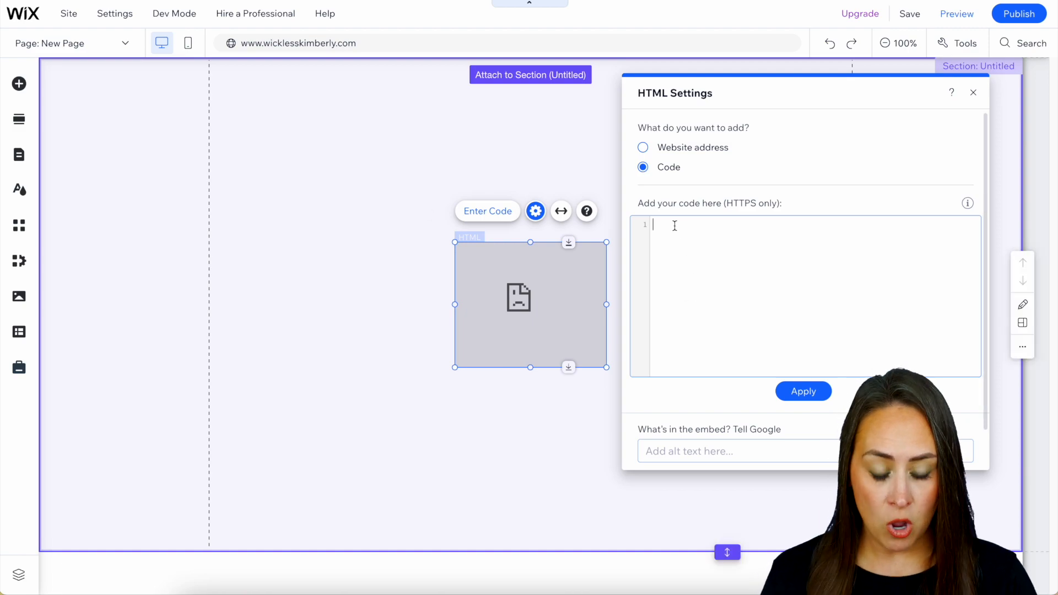
{"action": "type", "text": "<script type=\"text/javascript\" src=\"https://form.jotform.com/jsform/231545677226057\"></script>"}
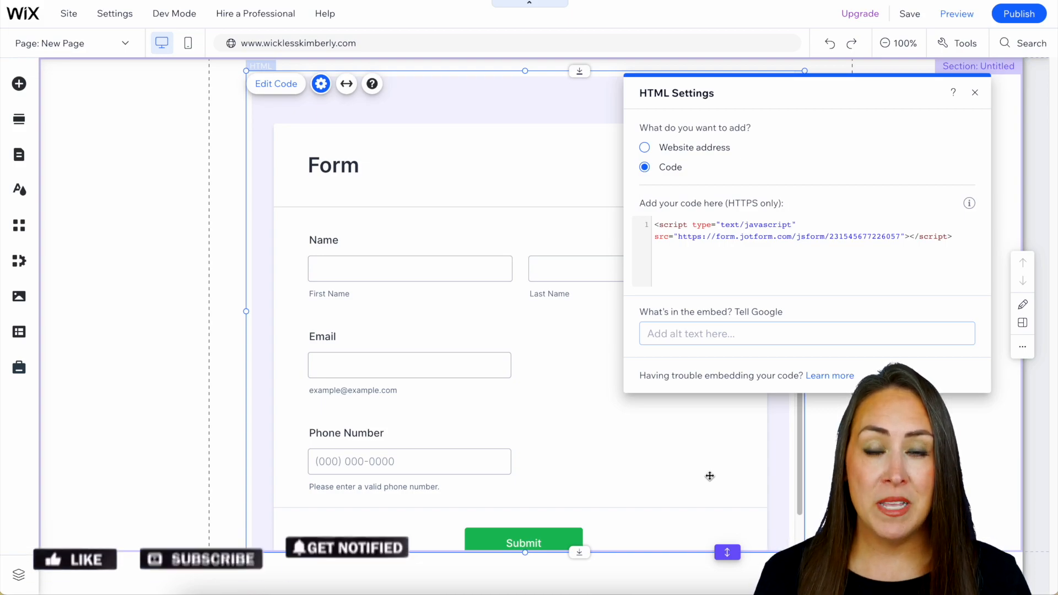
{"action": "left_click", "coordinate": [75, 559]}
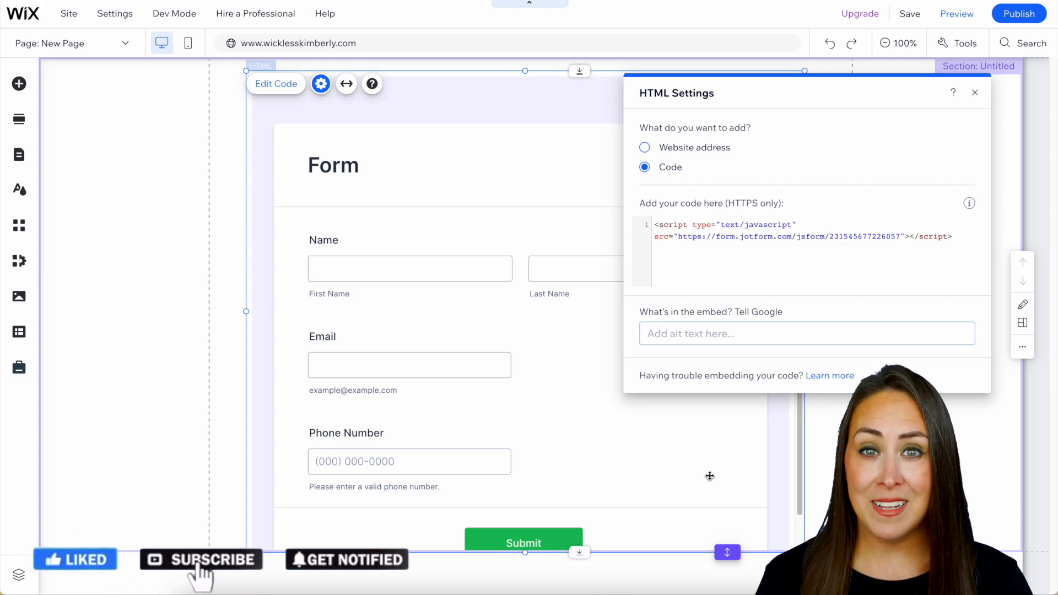
{"action": "left_click", "coordinate": [200, 558]}
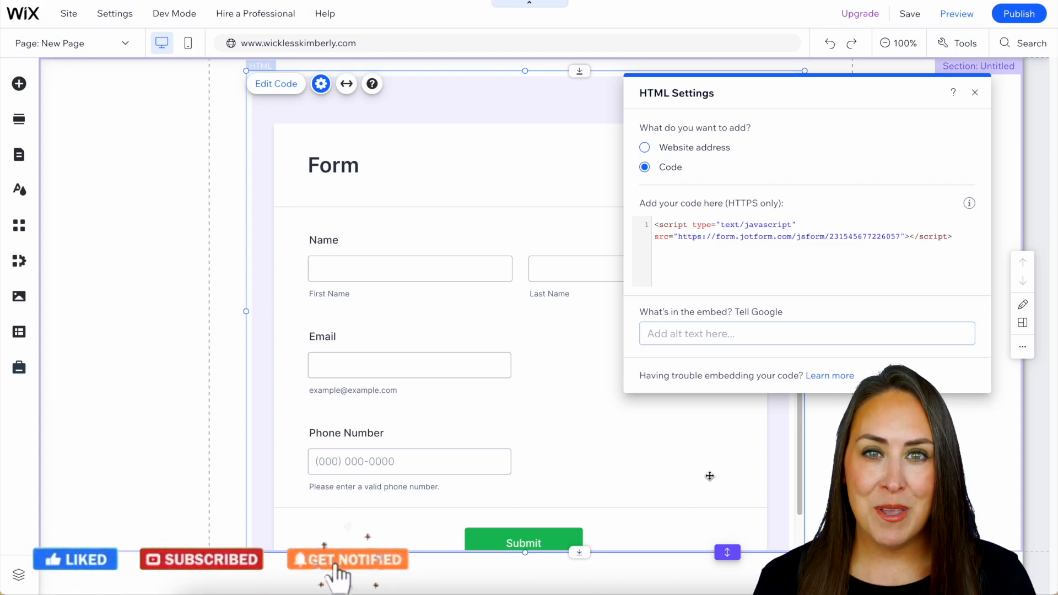